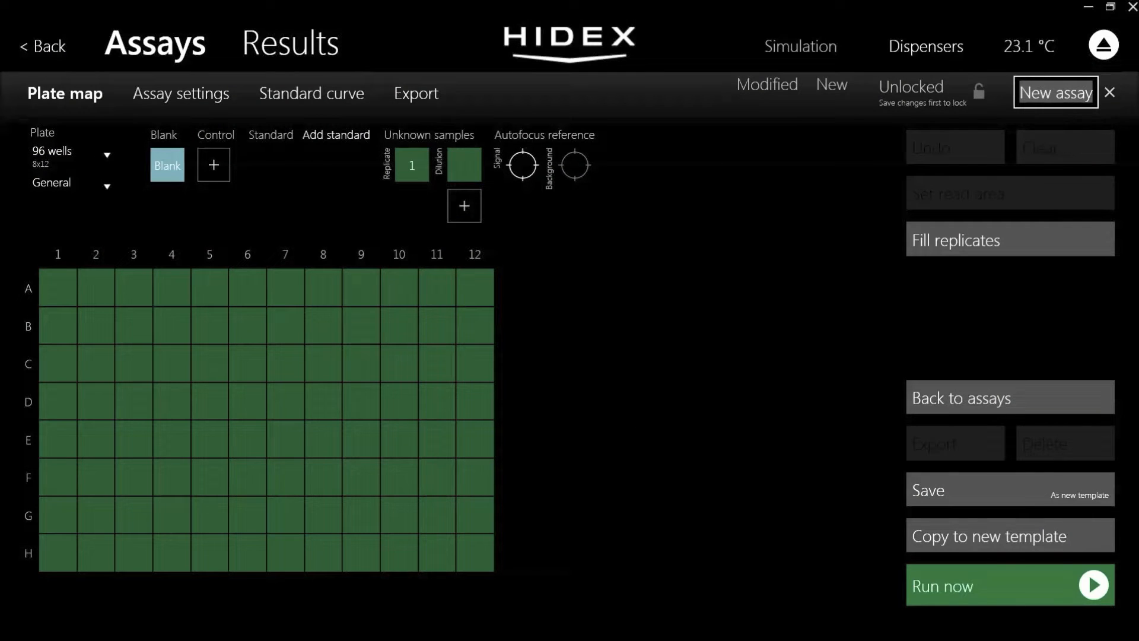
# Expand the Plate dropdown (96 wells) to list plate sizes from 1 to 96 wells.
pyautogui.click(72, 156)
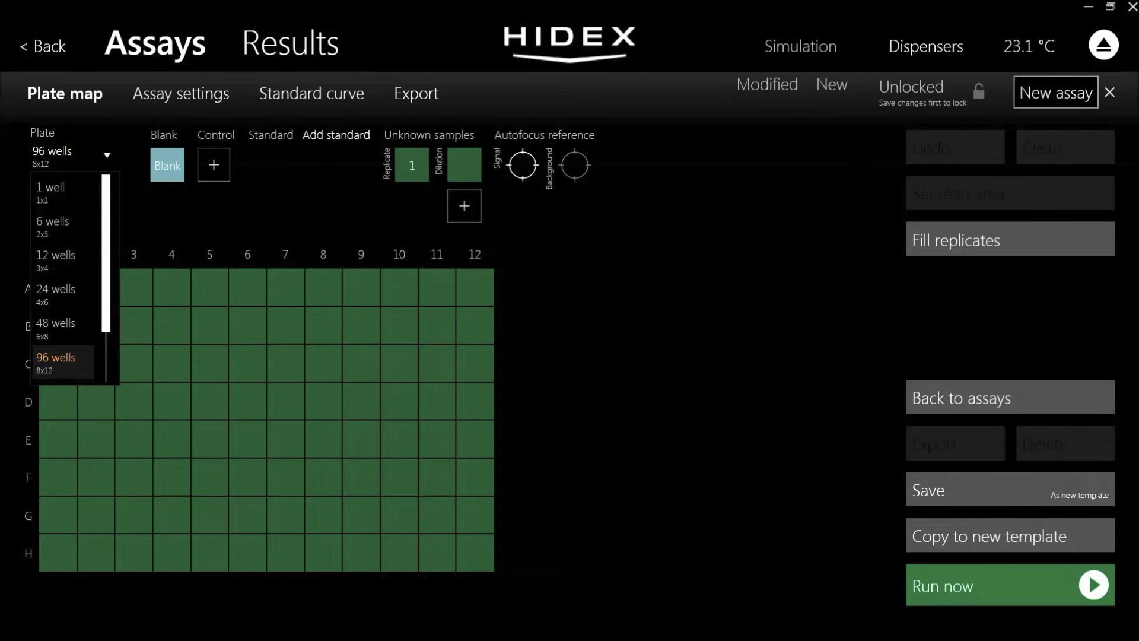